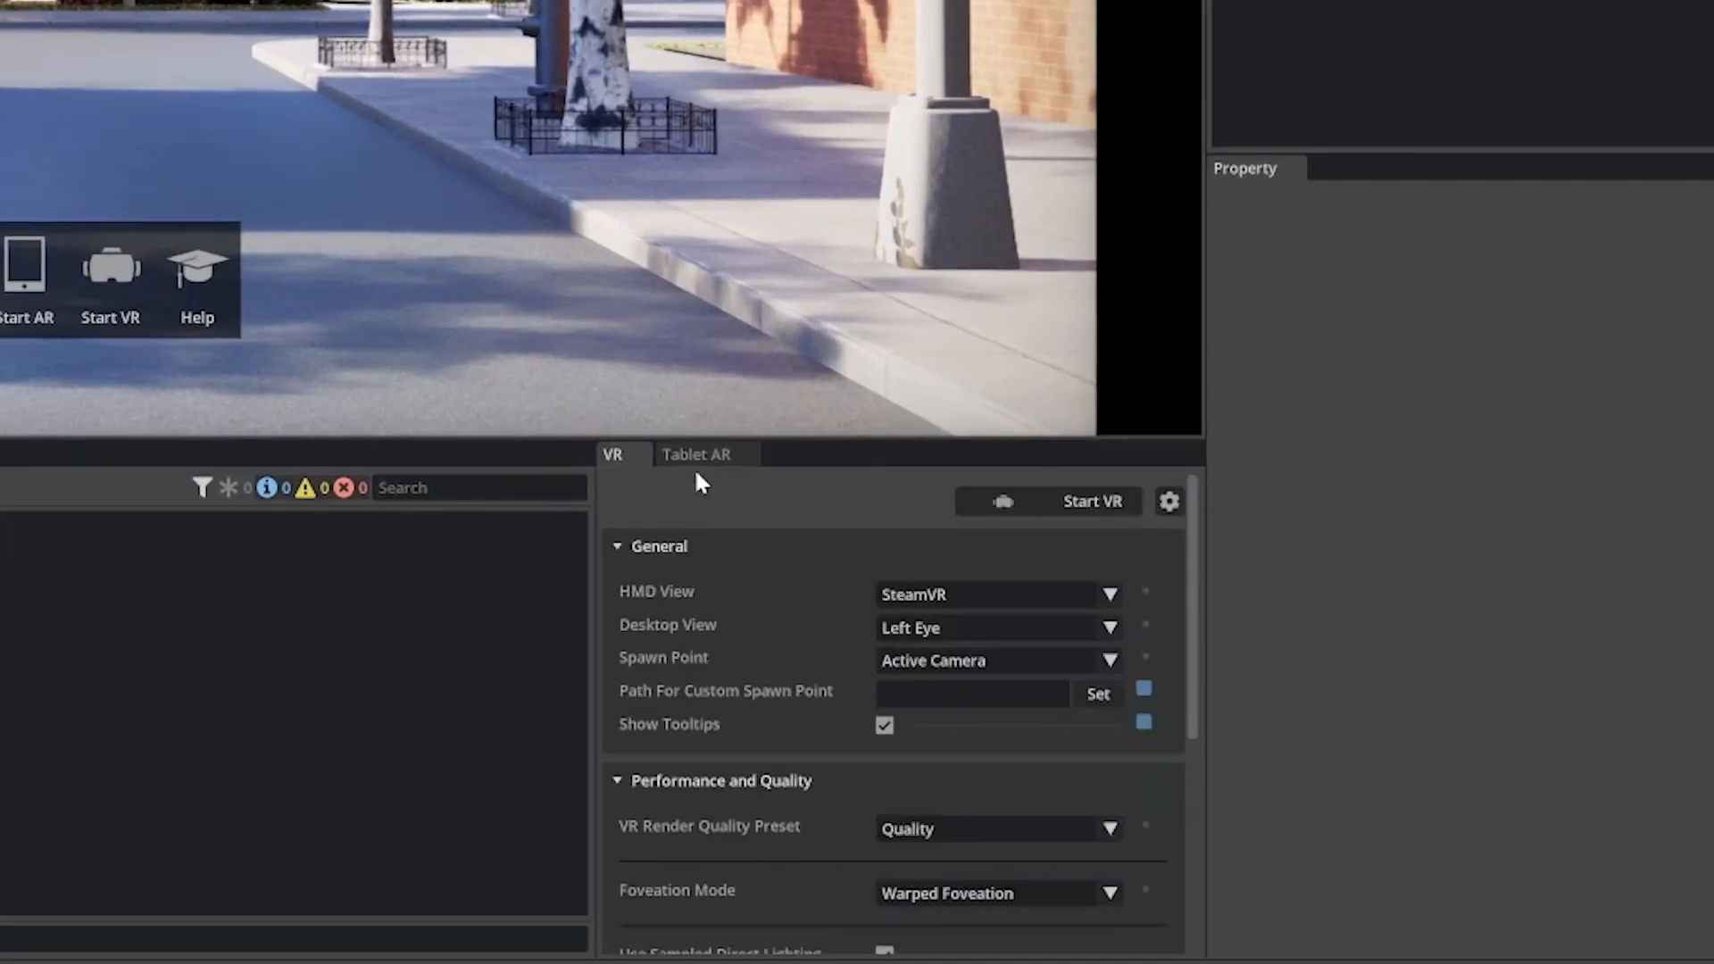
Open the Omniverse documentation from Help and browse to the XR app's entry.
click(696, 455)
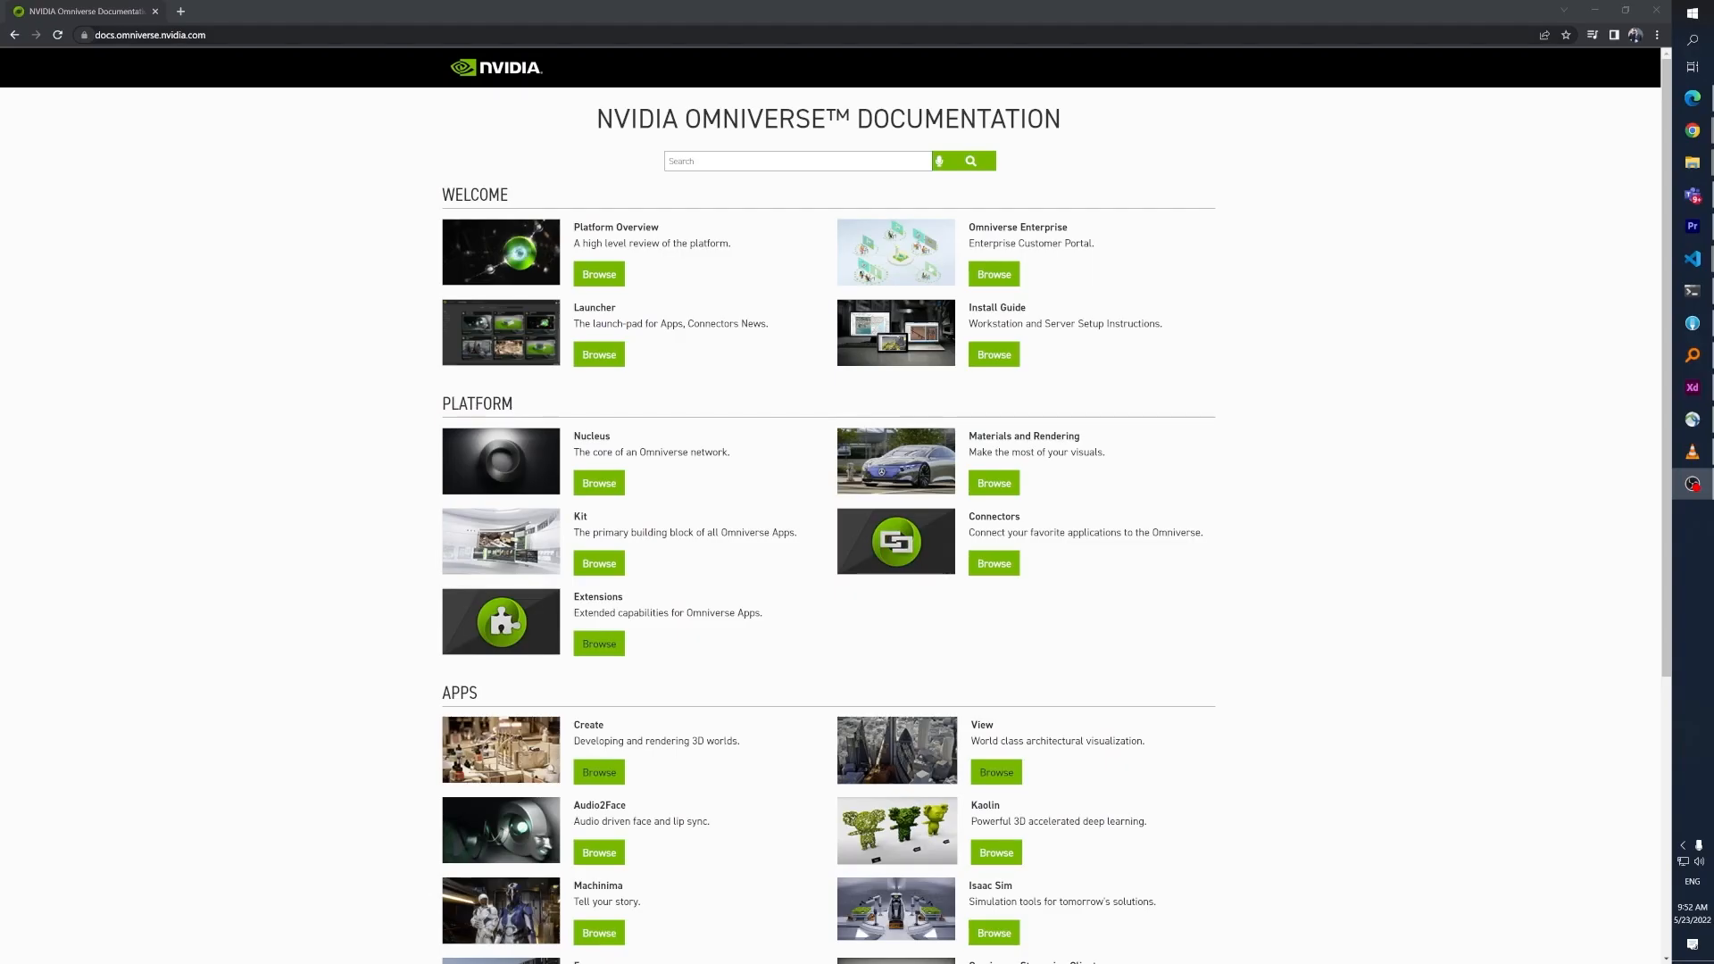
scroll(down, 3)
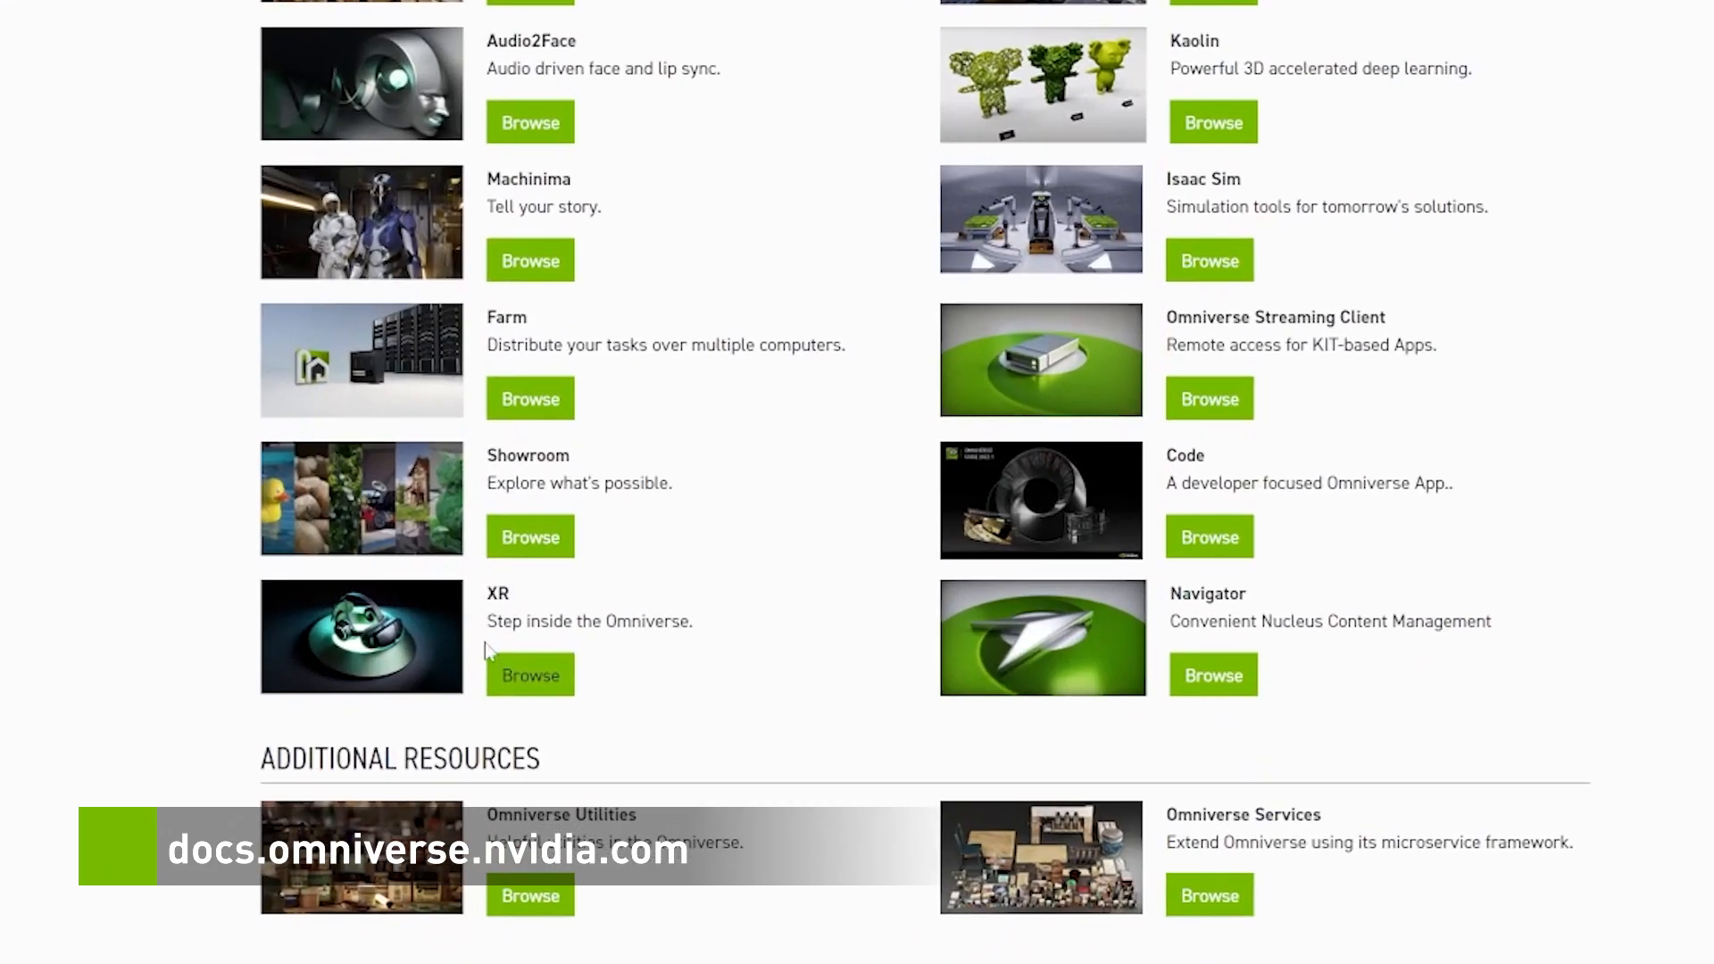
click(531, 675)
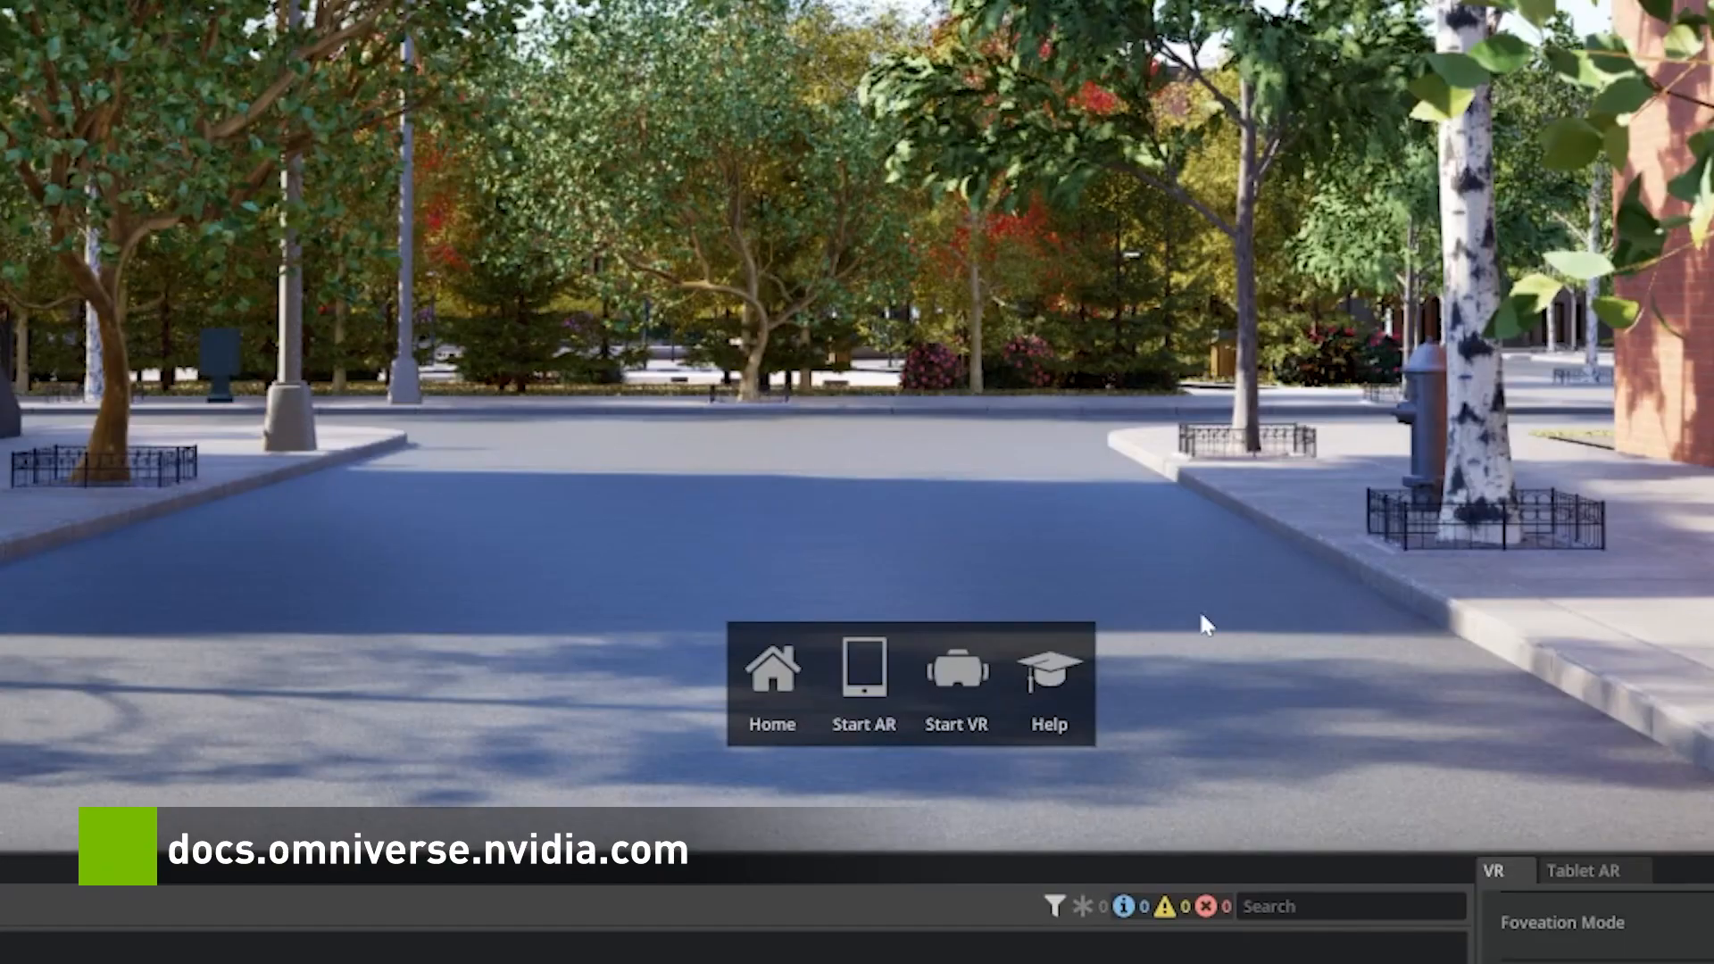
mouse_move(1698, 842)
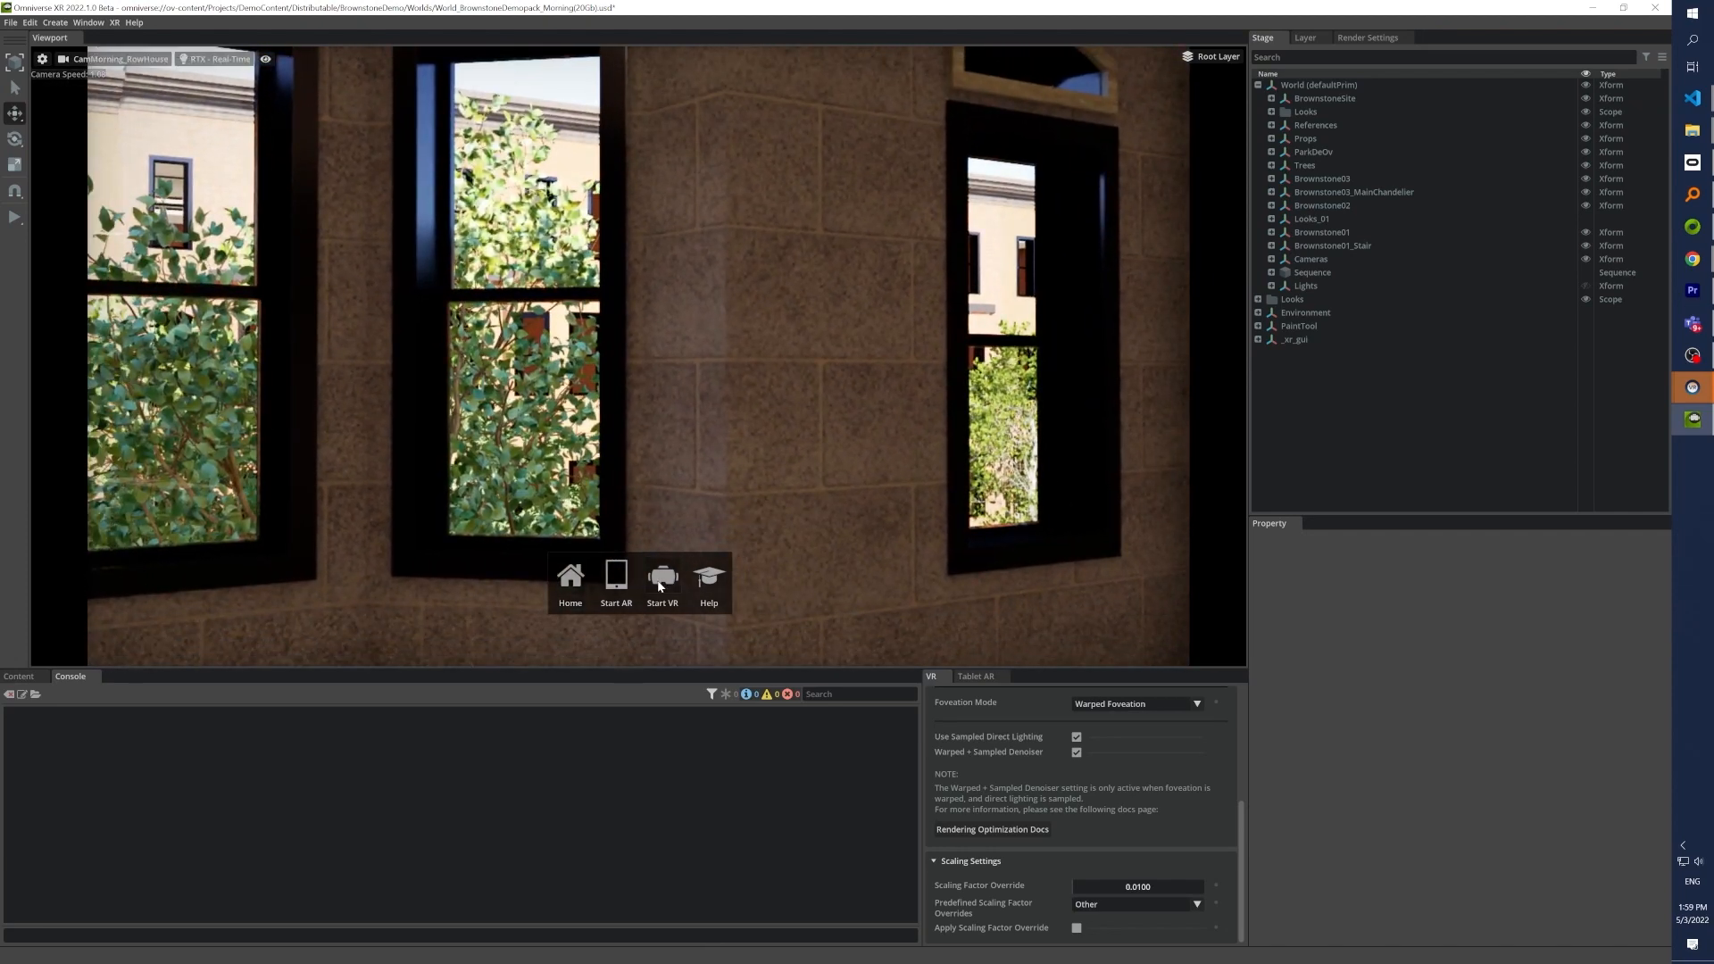
Start the VR session for the cars scene with the Performance render preset.
click(662, 584)
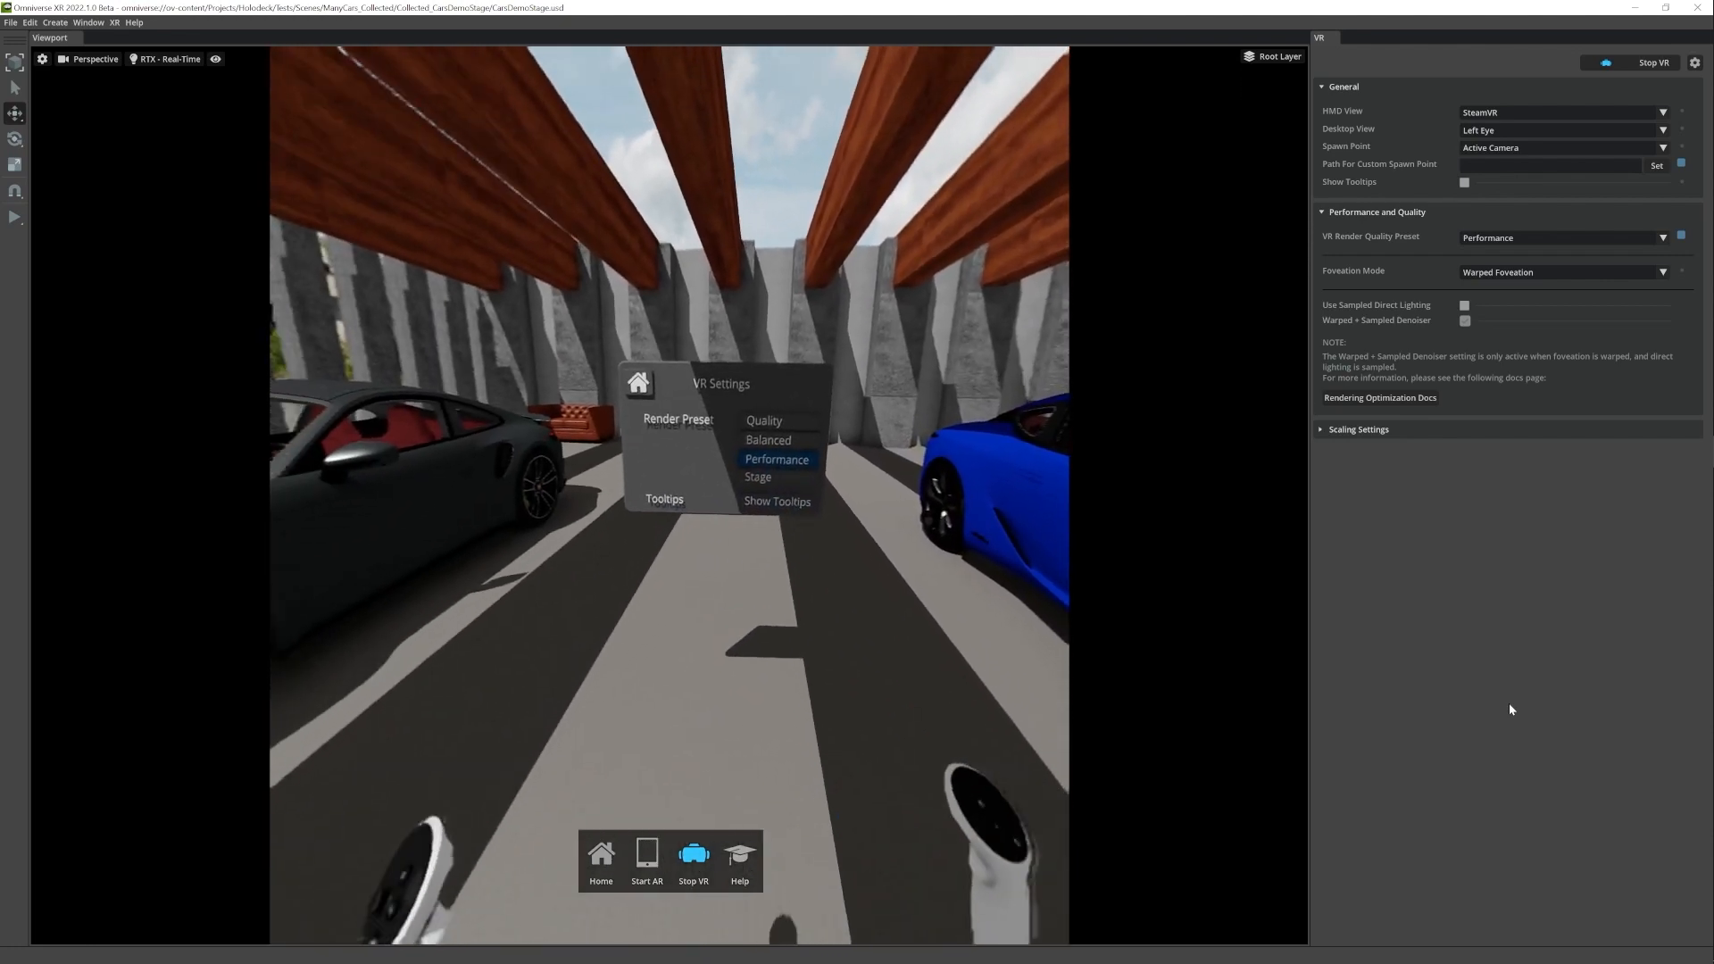
Switch the in-headset render preset to Quality, then settle on Balanced.
click(730, 443)
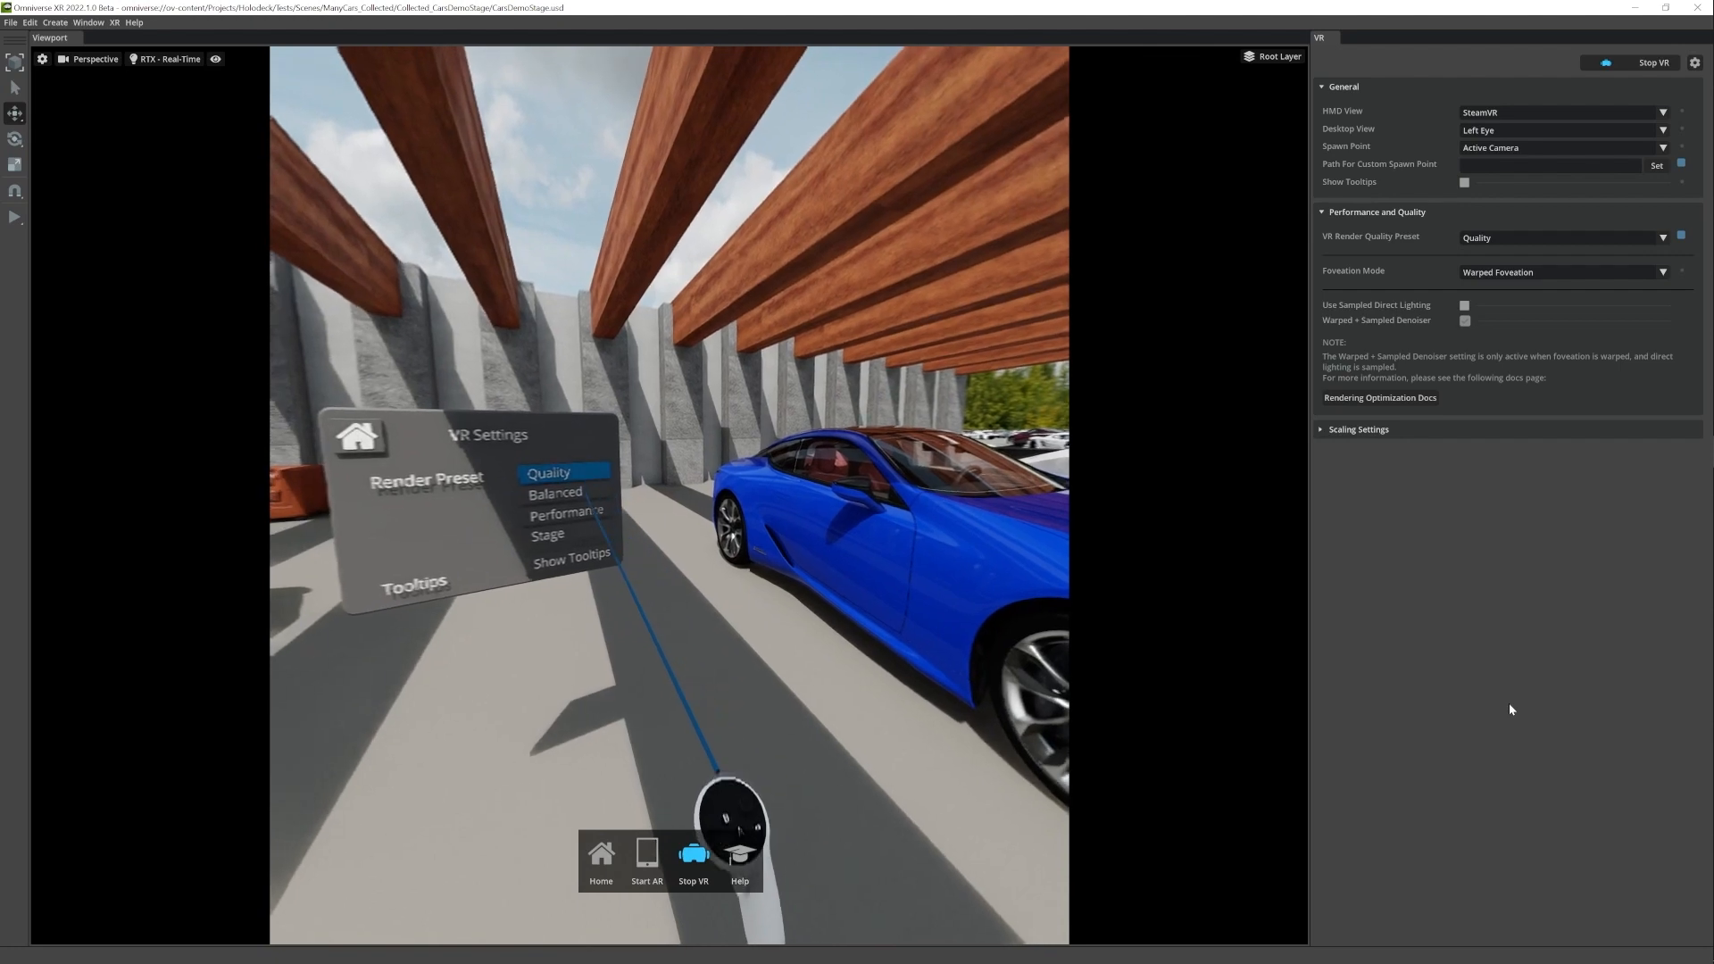
click(554, 493)
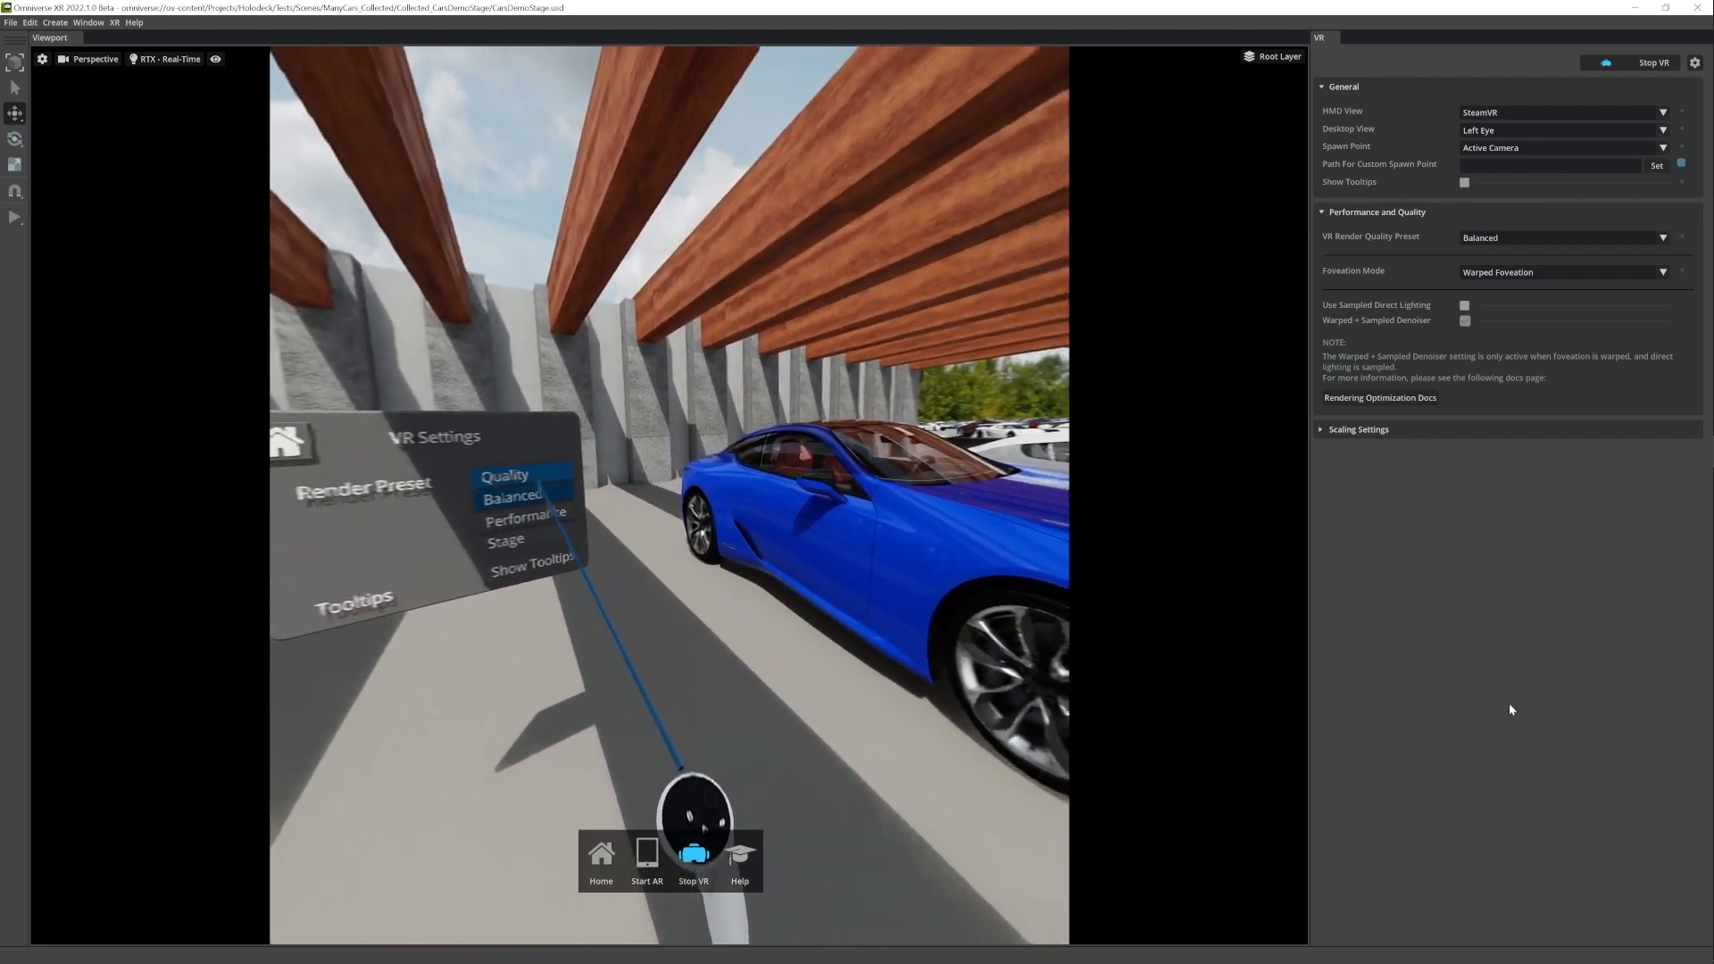
click(506, 474)
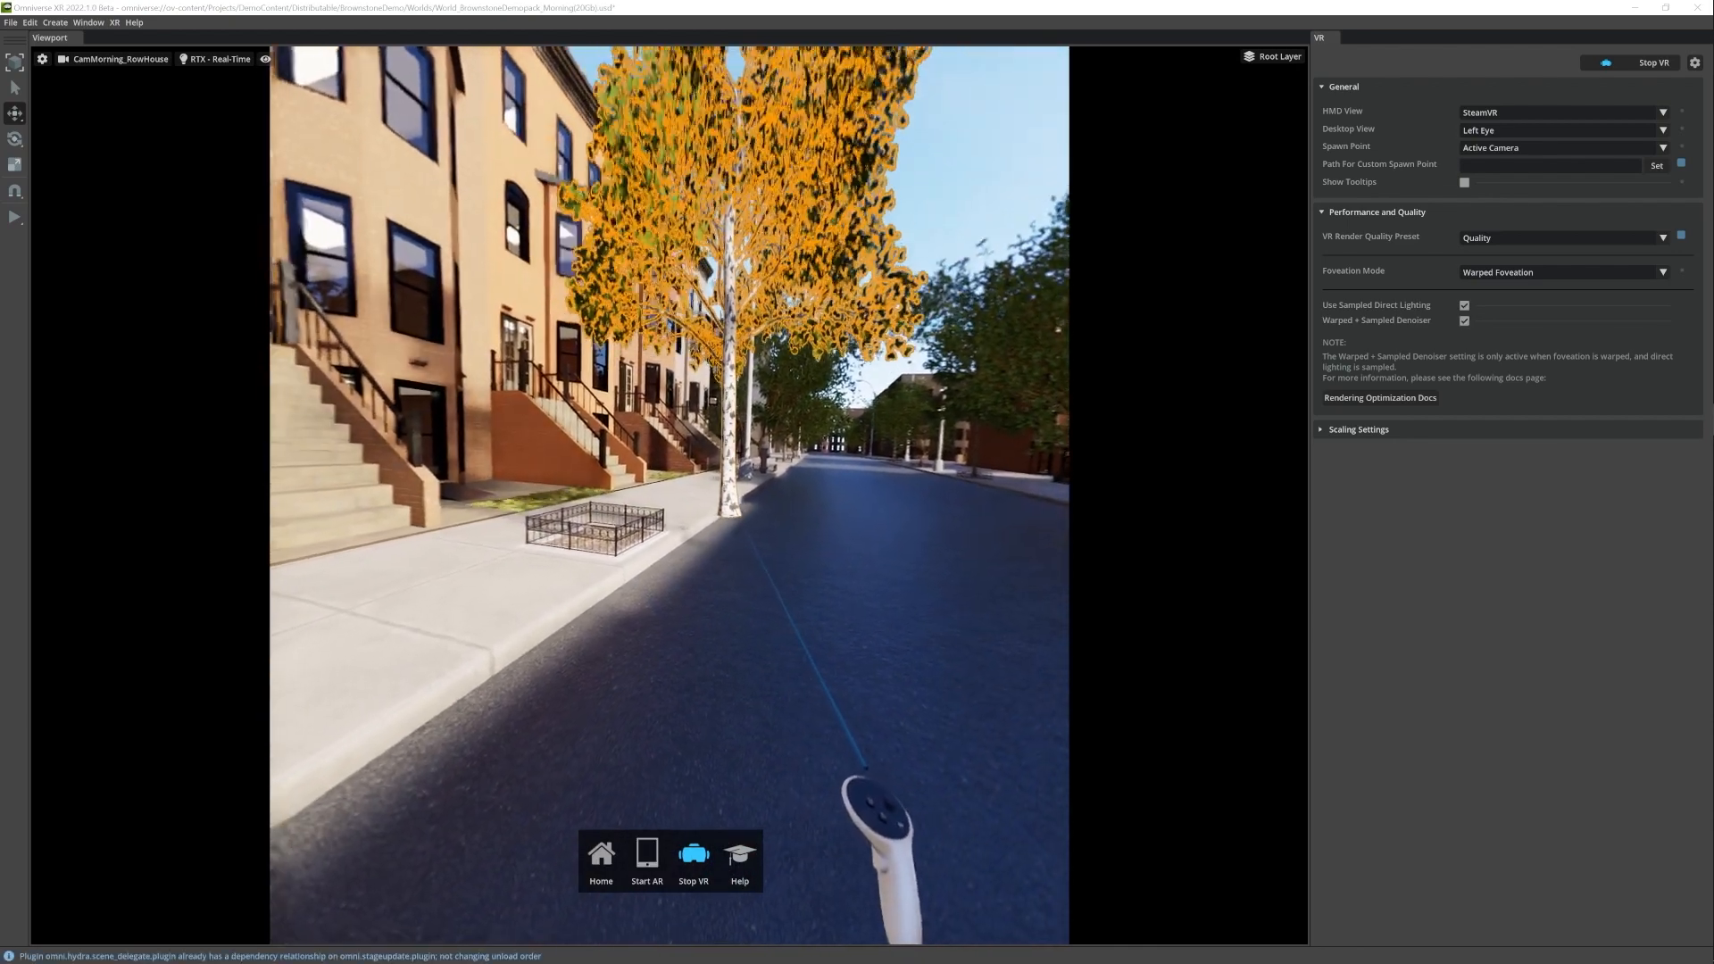
Open the XR user guide's XR Interface page, then the Omniverse XR forum category.
click(739, 860)
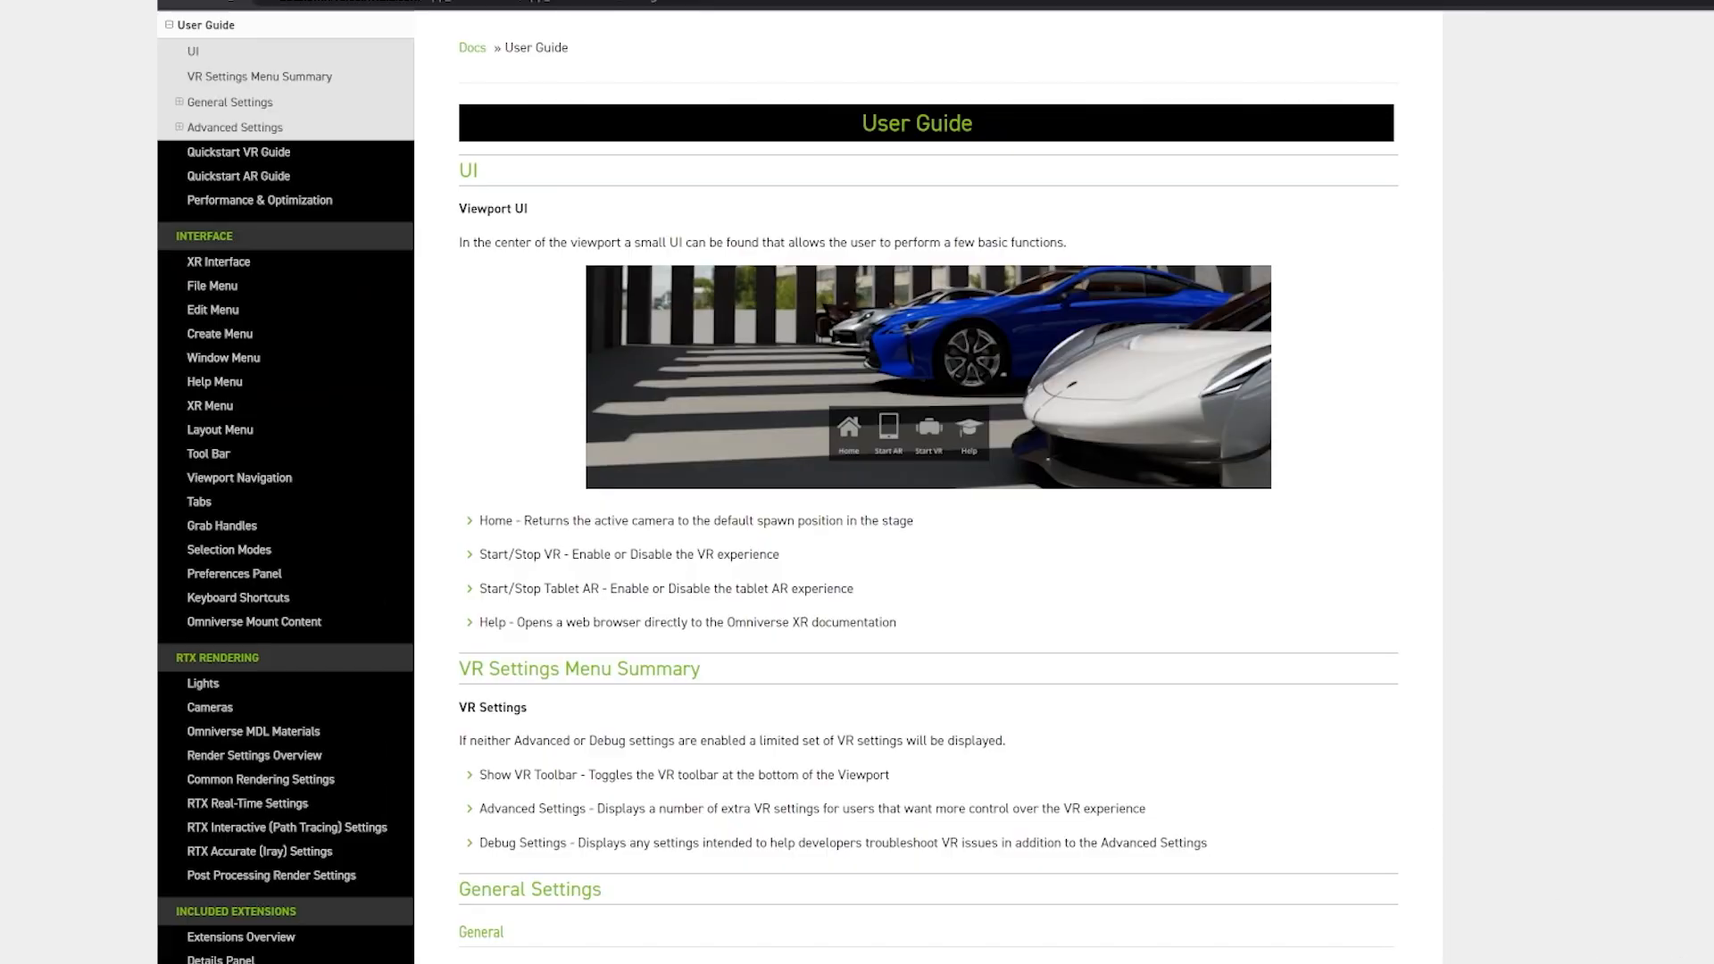
mouse_move(259, 266)
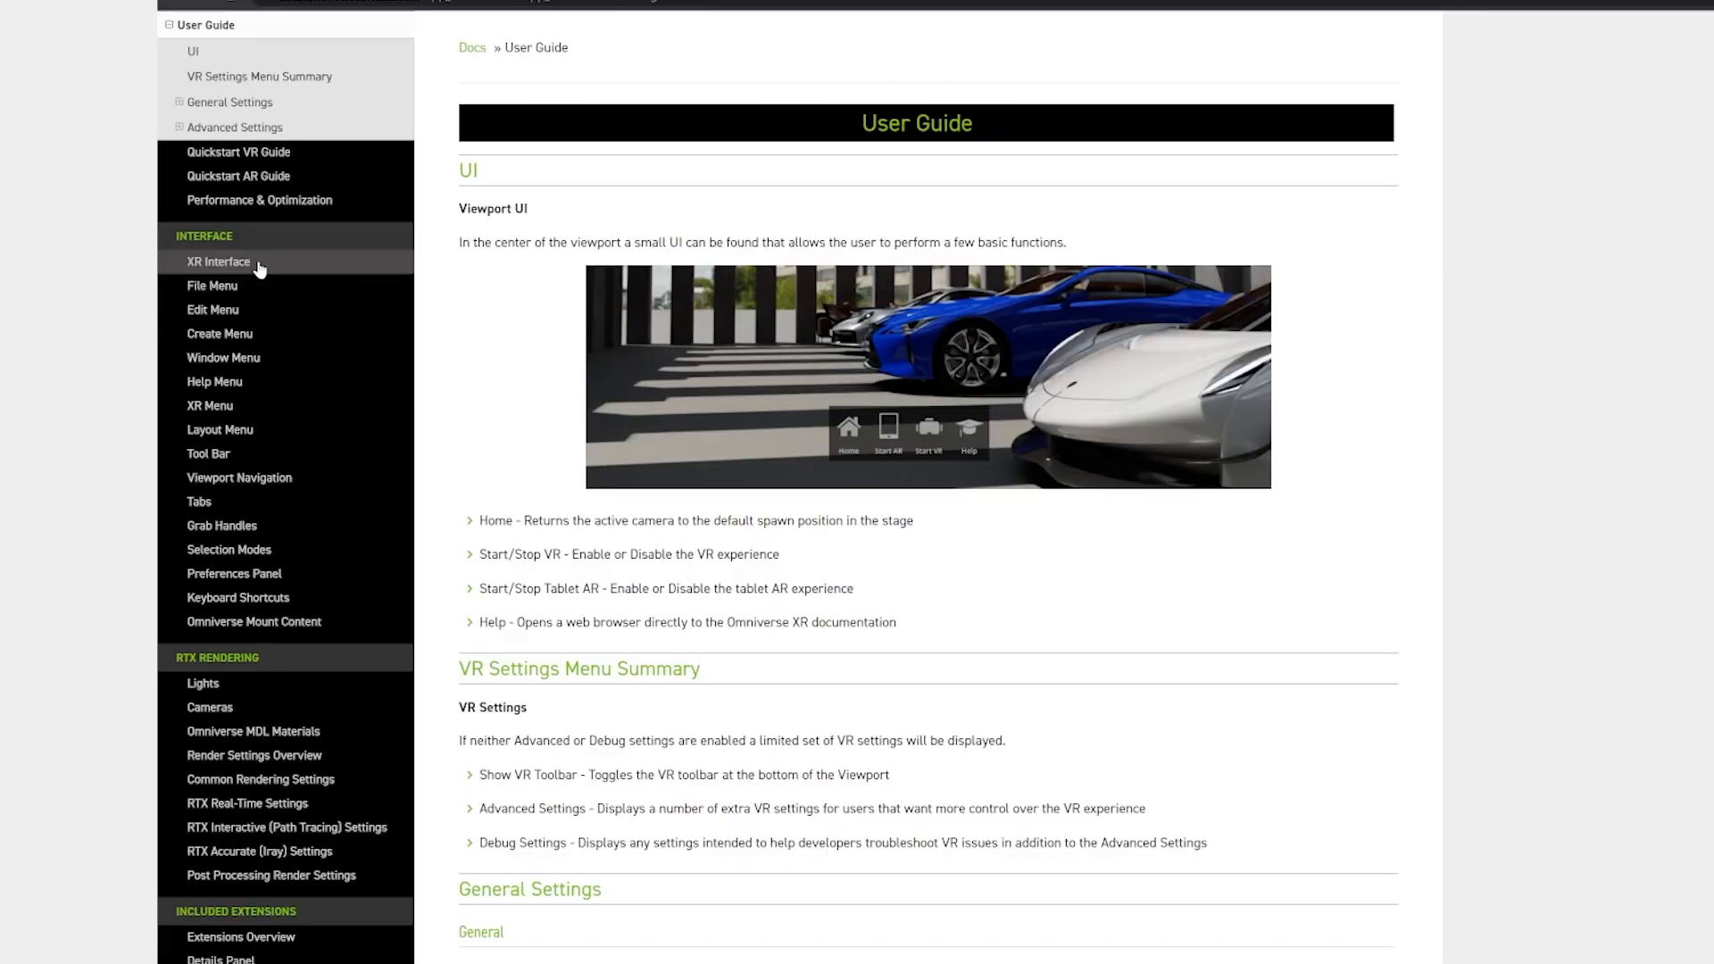
click(218, 262)
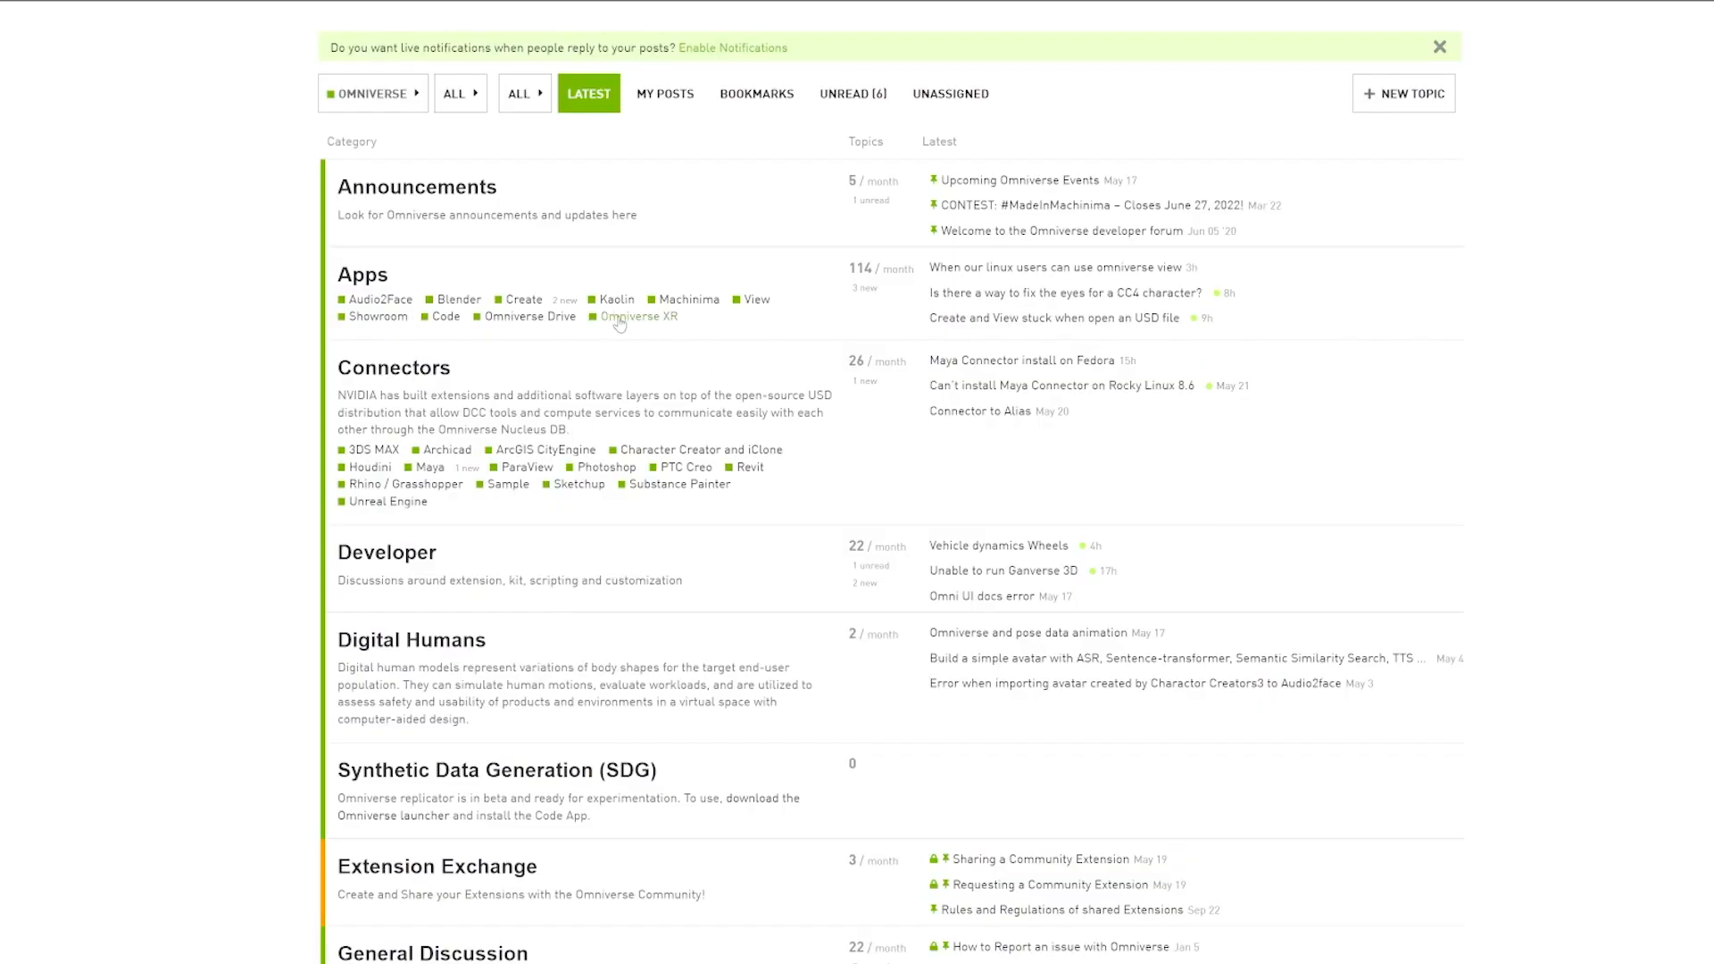
click(638, 317)
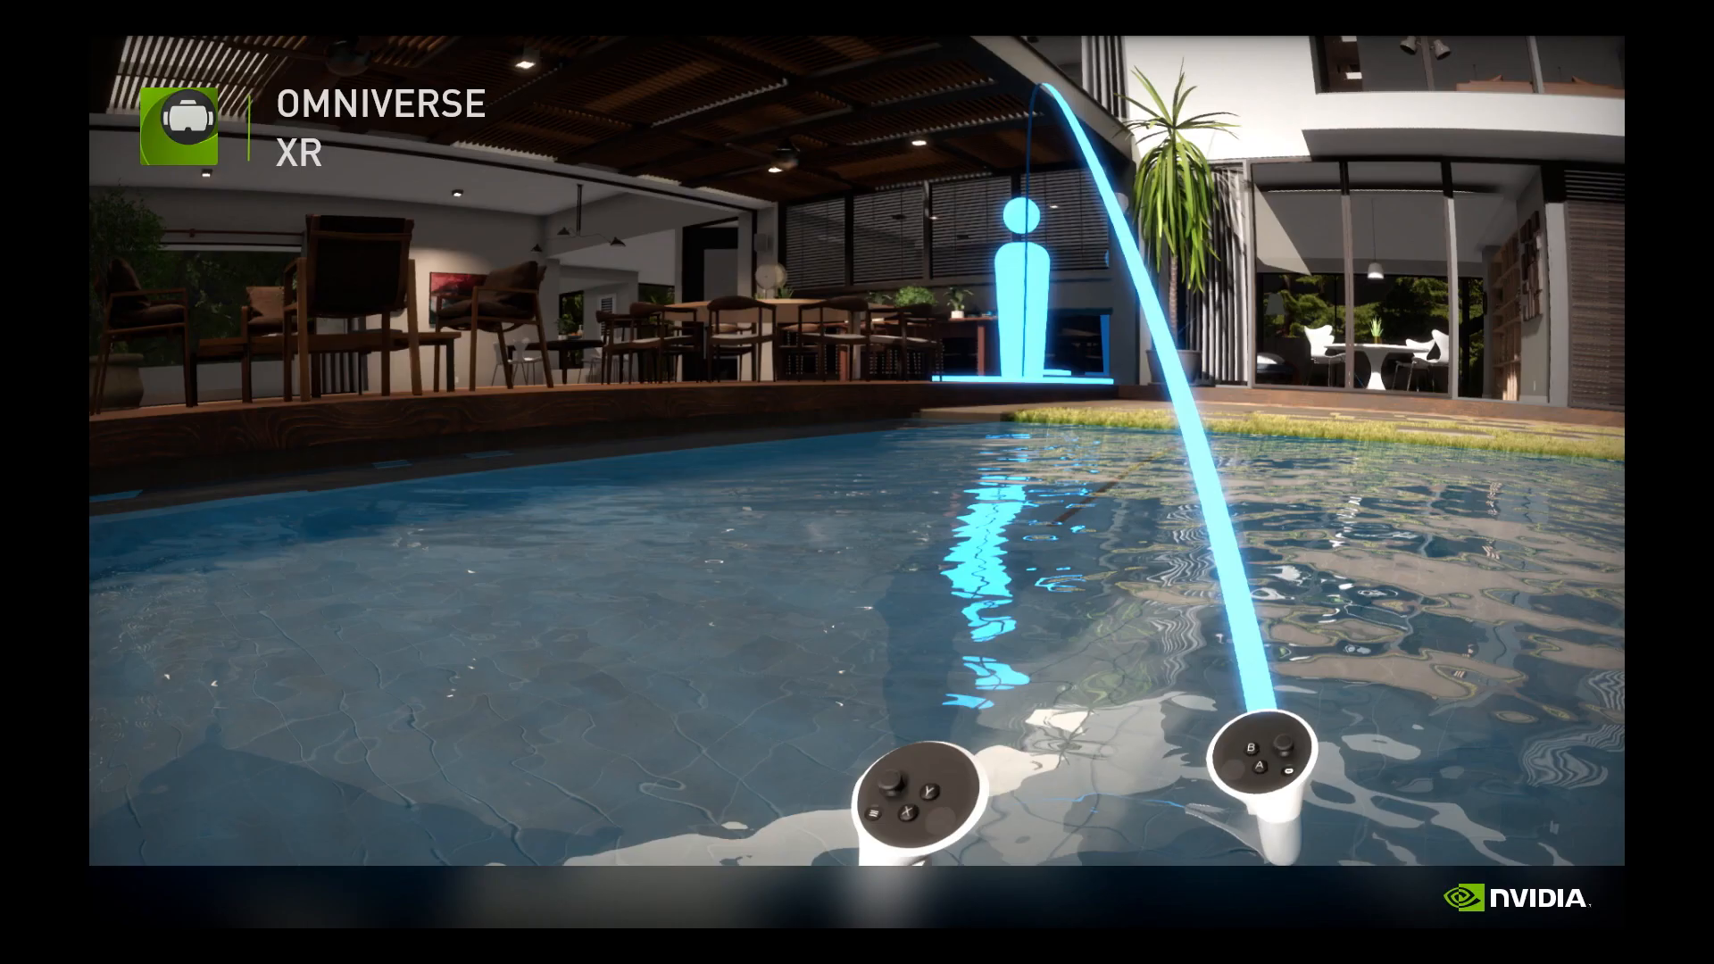